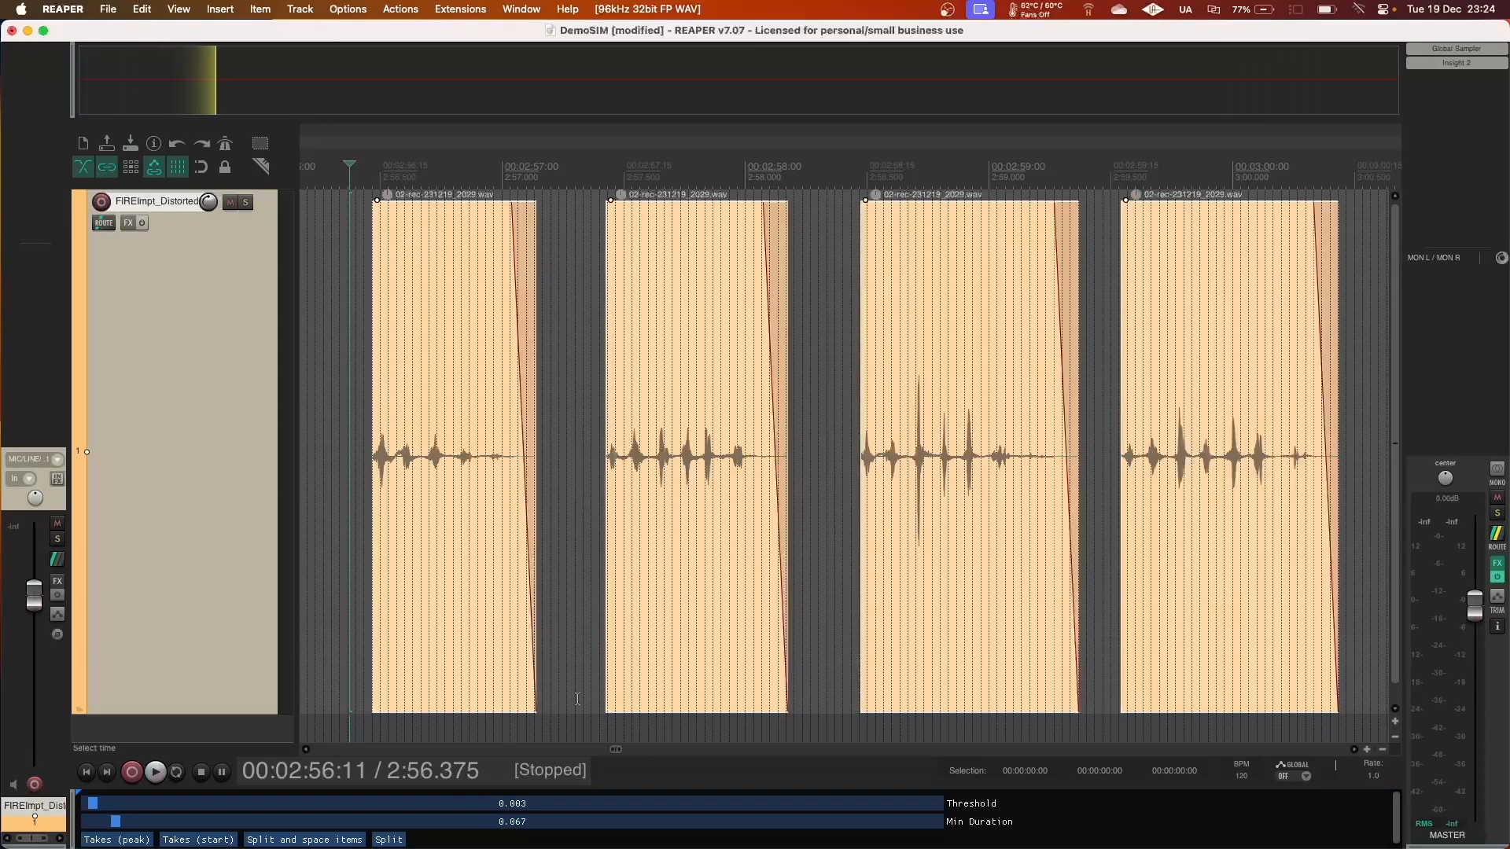
Split the impact recording at silences into spaced hits, then implode them into four start-aligned takes.
scroll("left", 3)
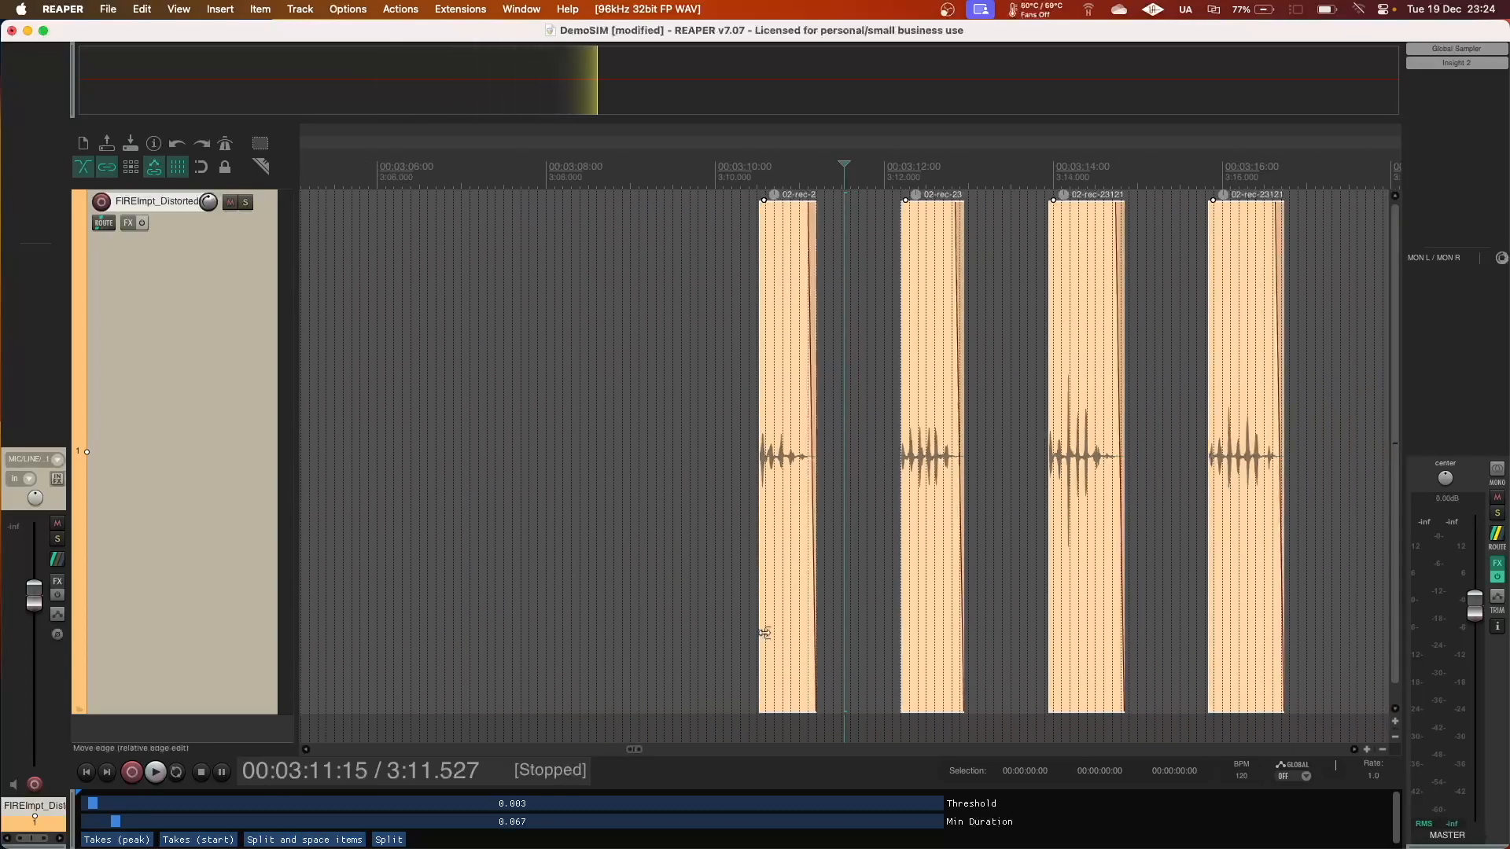
mouse_move(1230, 569)
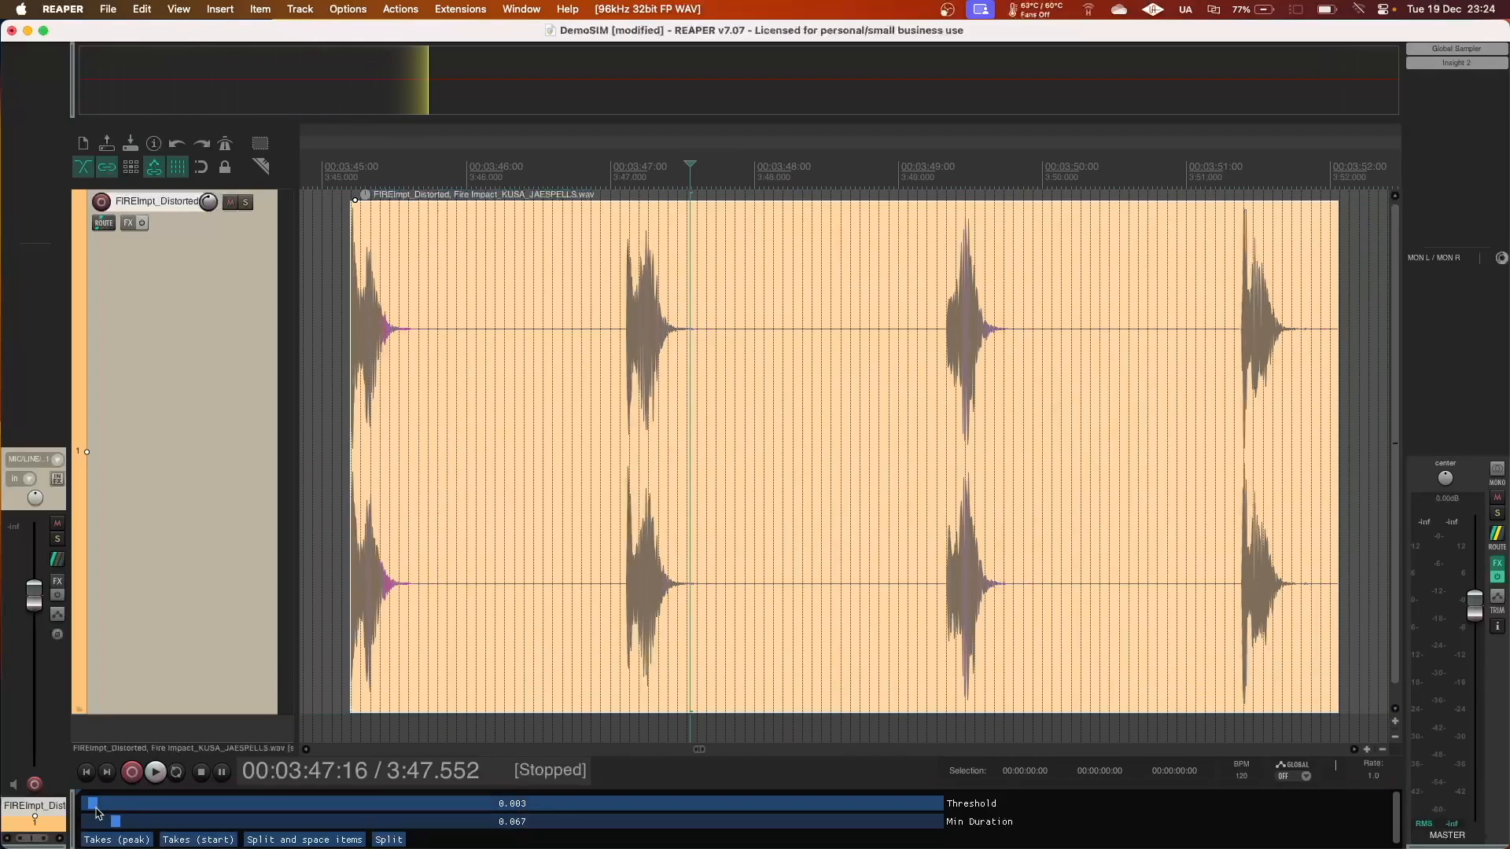
left_click(304, 838)
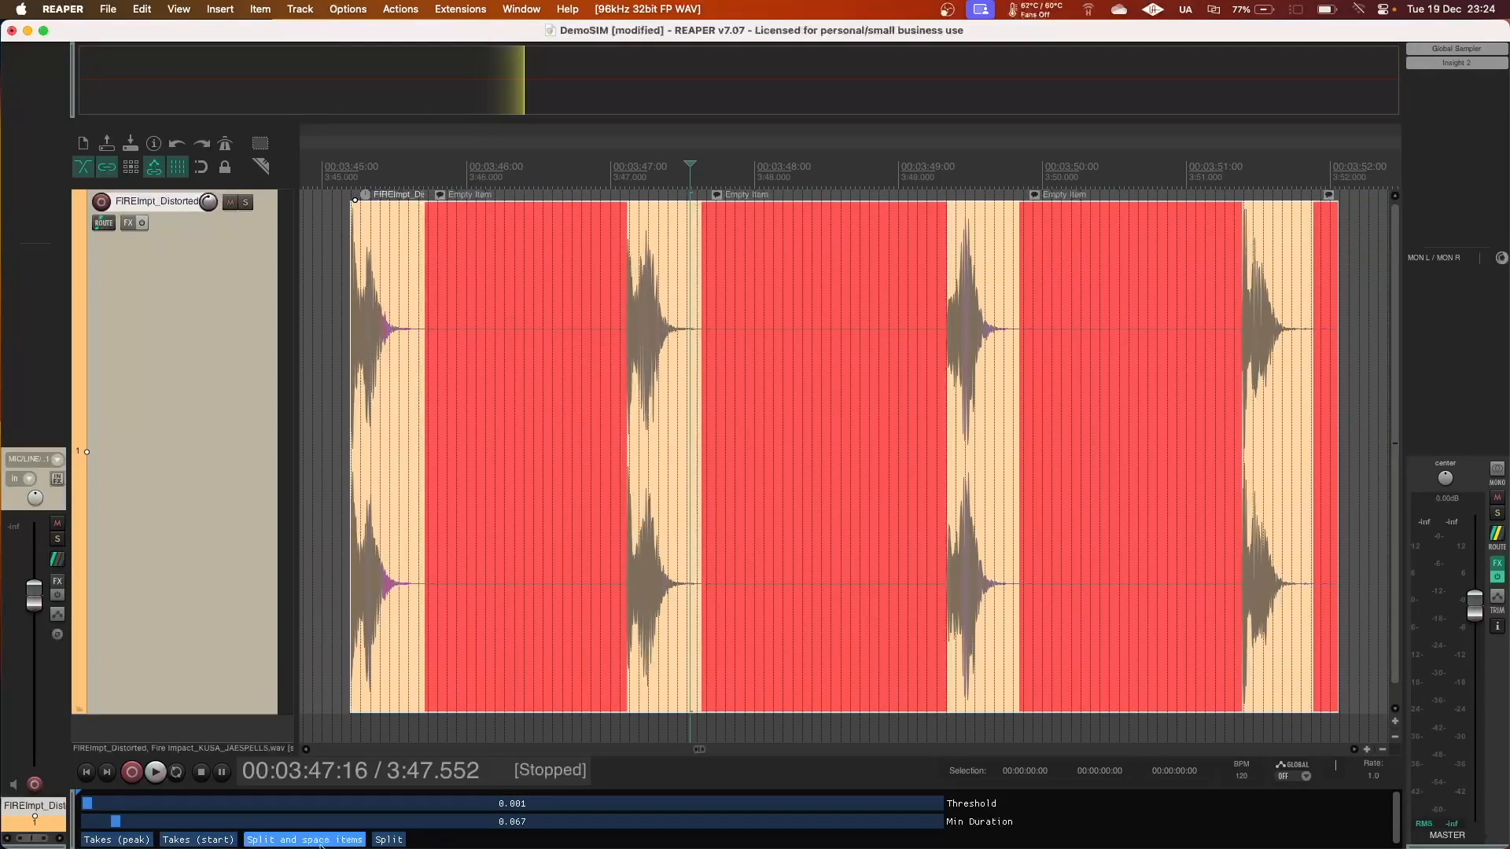
left_click(303, 838)
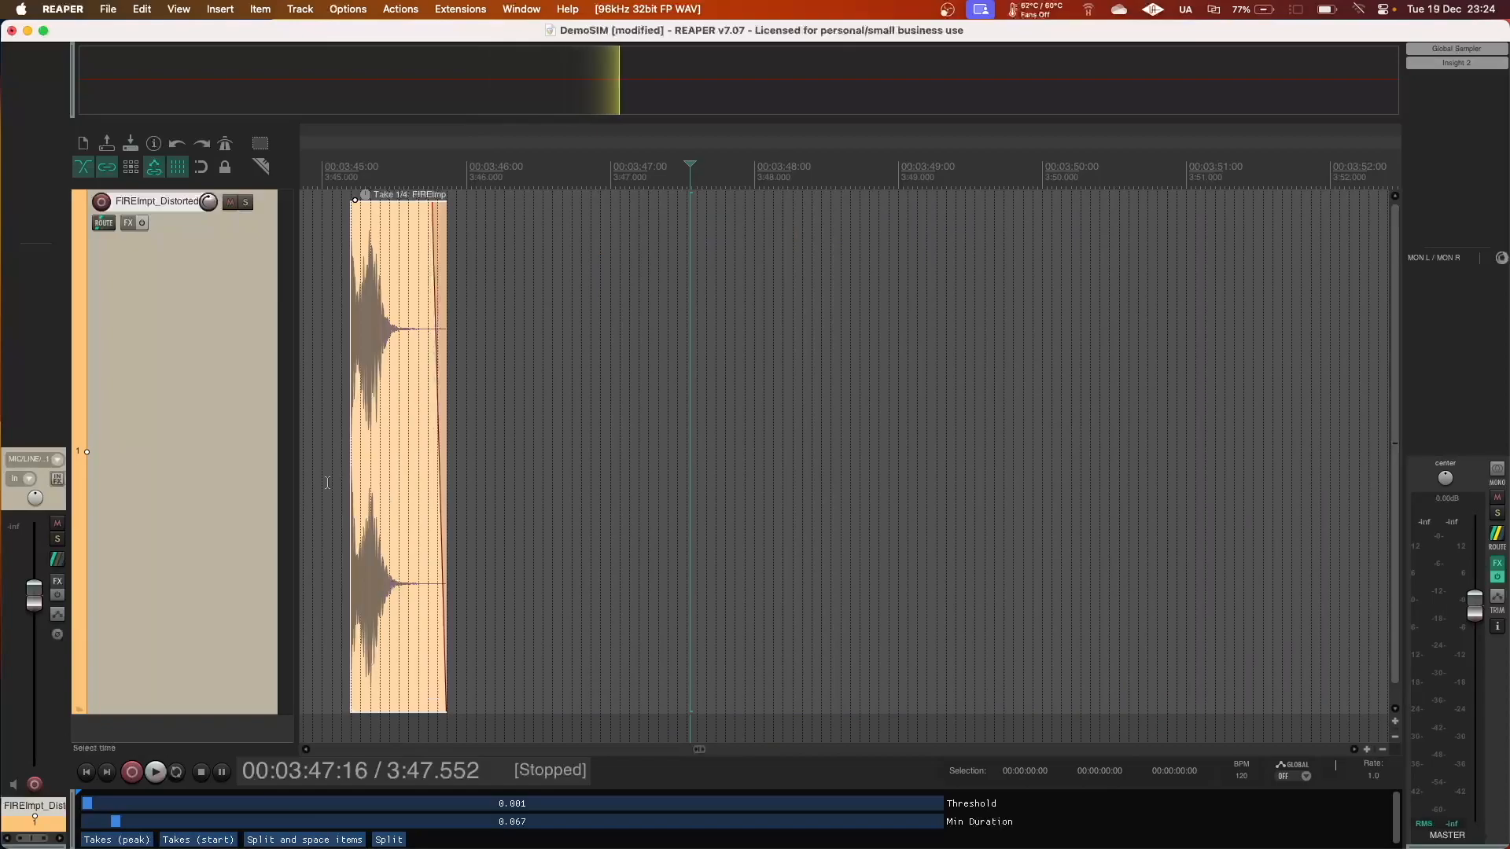